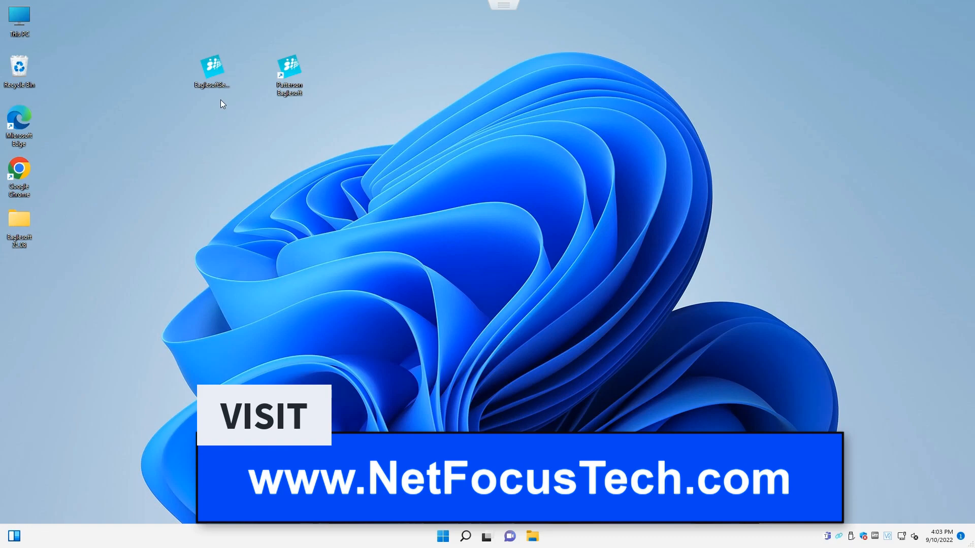
- Launch the Eaglesoft setup file and choose Install Eaglesoft from the splash menu
right_click(211, 68)
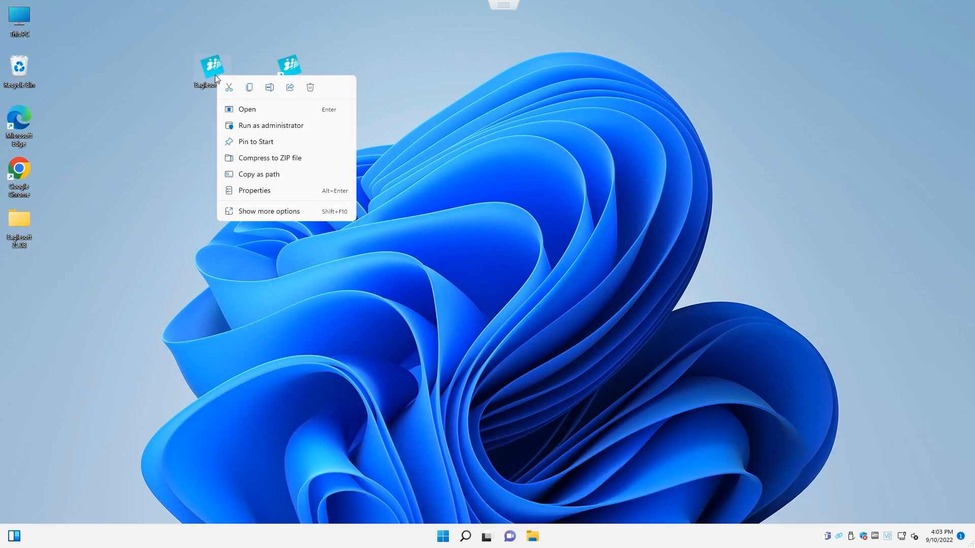
mouse_move(285, 128)
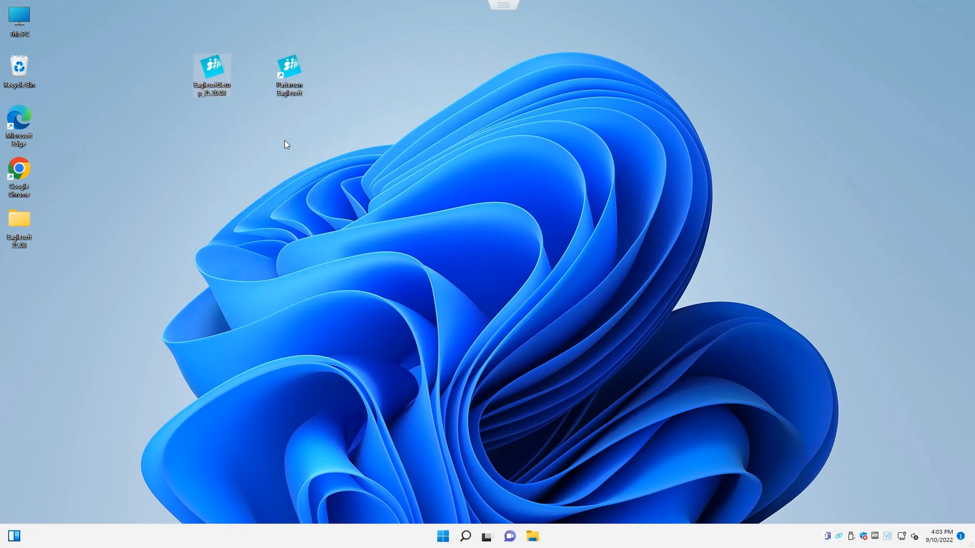
mouse_move(358, 146)
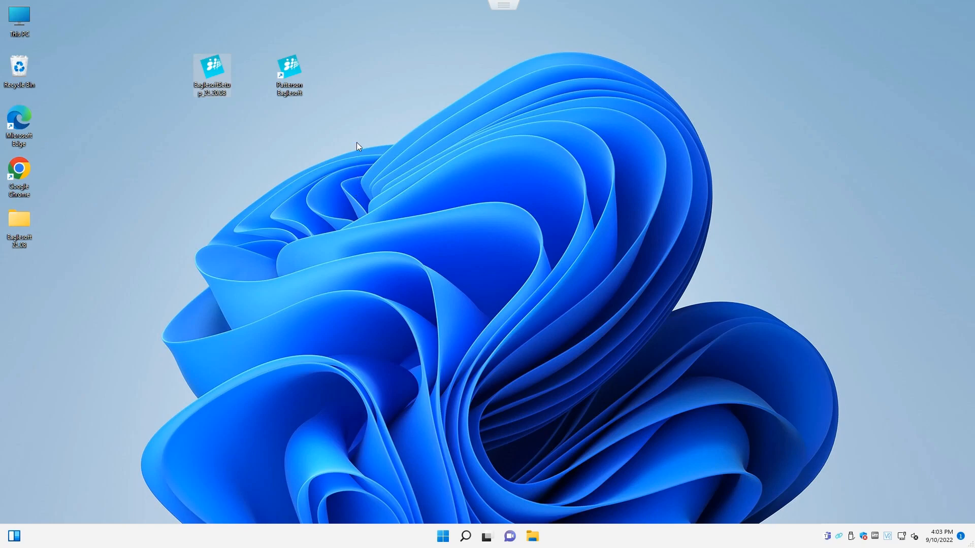
mouse_move(795, 226)
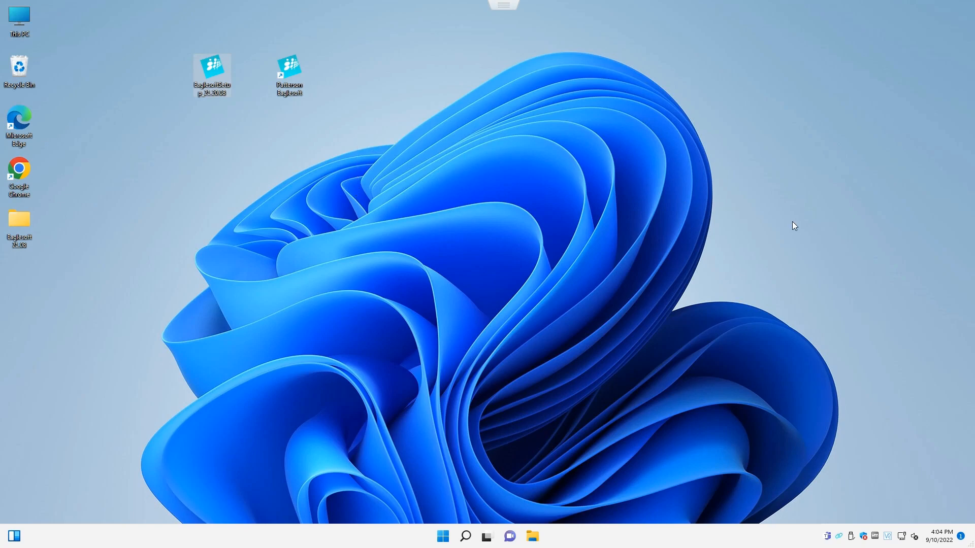
double_click(210, 69)
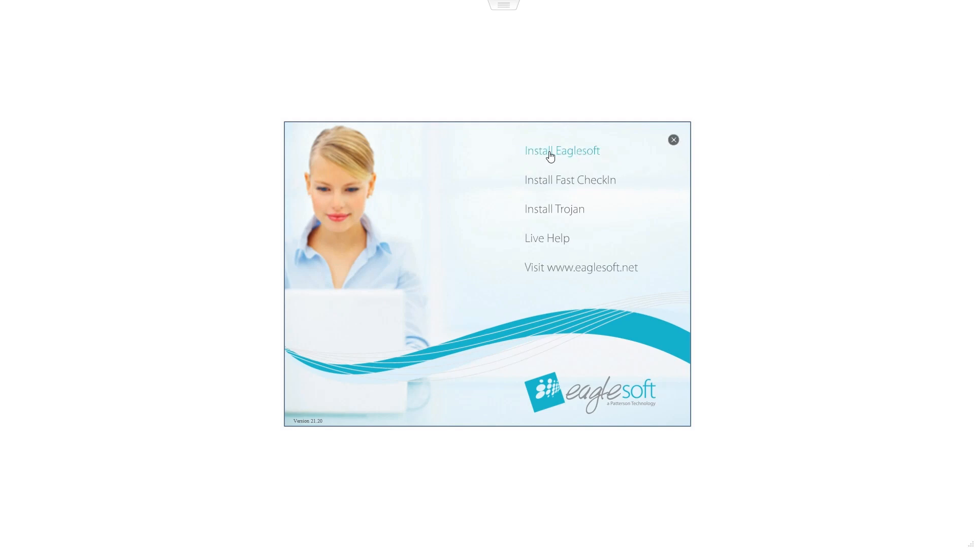
left_click(560, 150)
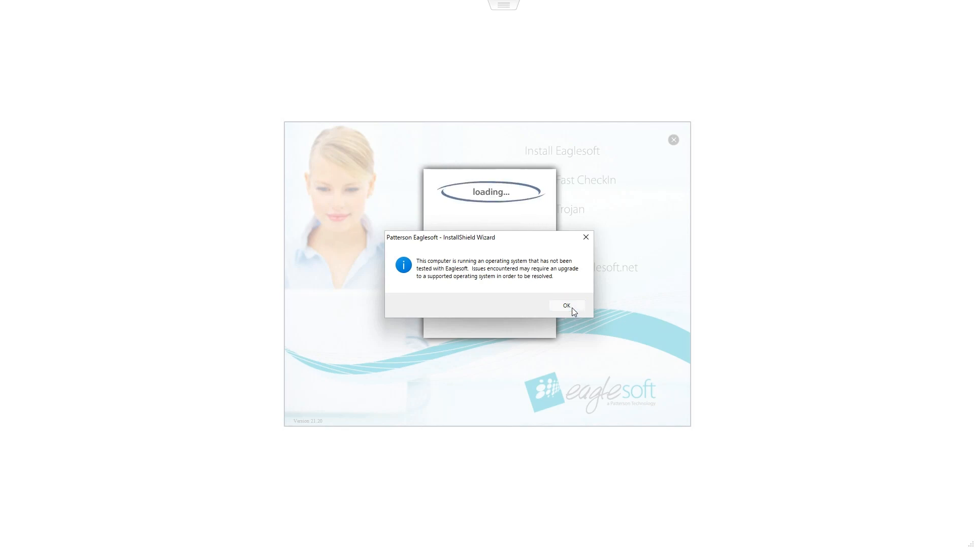
- Dismiss the untested-OS warning and accept the Eaglesoft license agreement terms
left_click(565, 305)
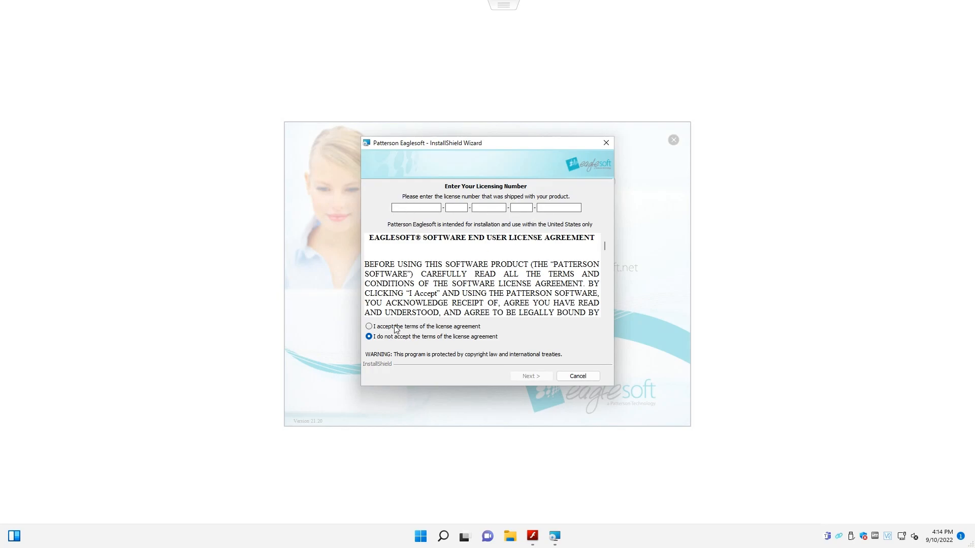
left_click(369, 327)
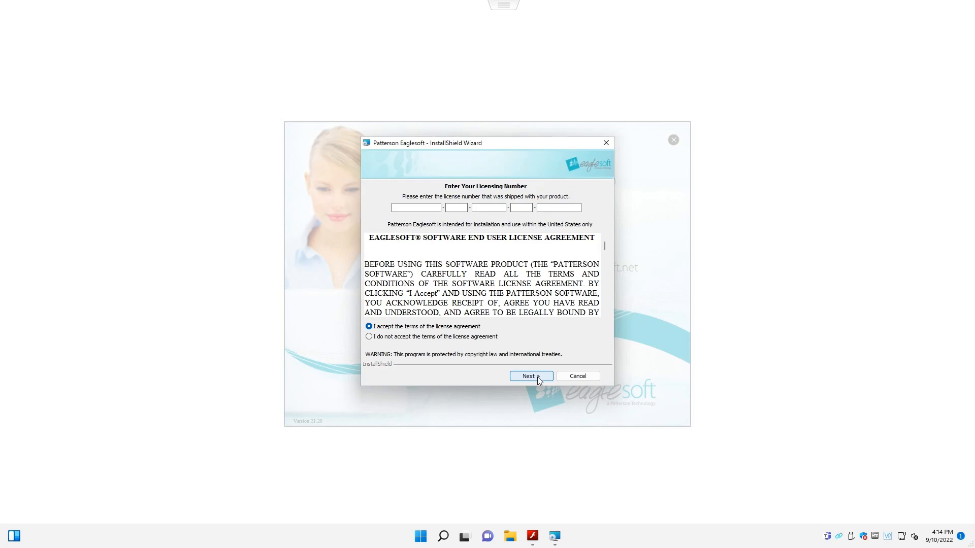
left_click(528, 376)
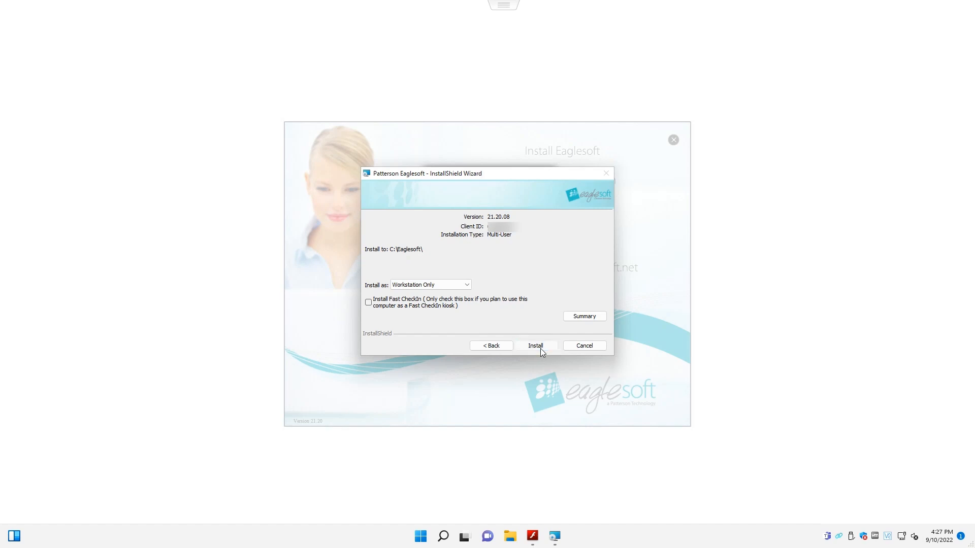
- Install Eaglesoft 21.20.08 to C:\Eaglesoft as Workstation Only
left_click(535, 346)
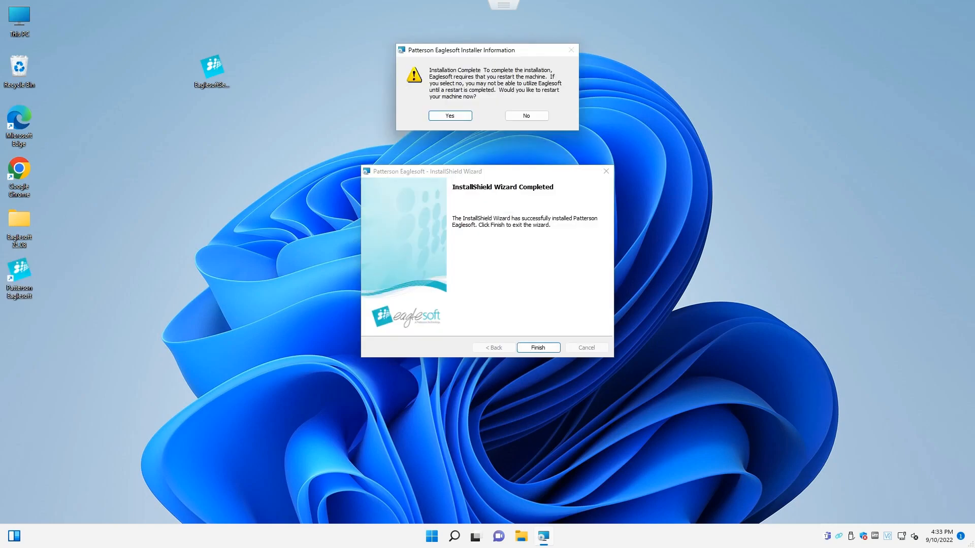
mouse_move(792, 289)
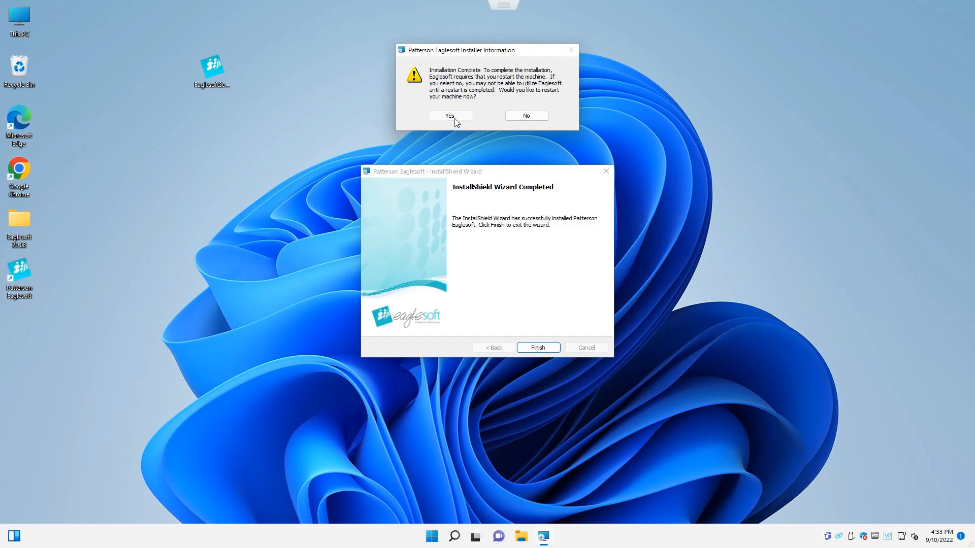
- Accept the prompt to restart the computer now
left_click(449, 116)
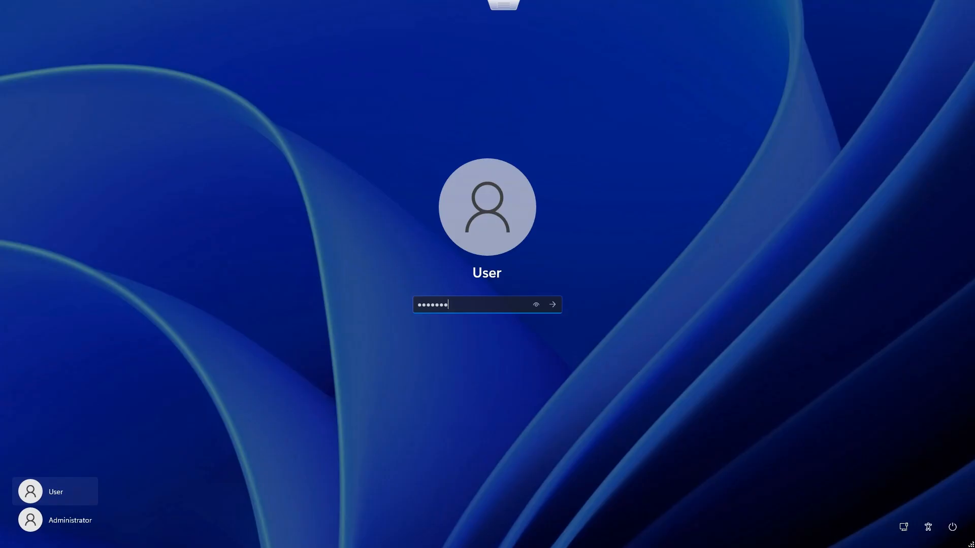
- Sign in to the User account after the restart
left_click(550, 304)
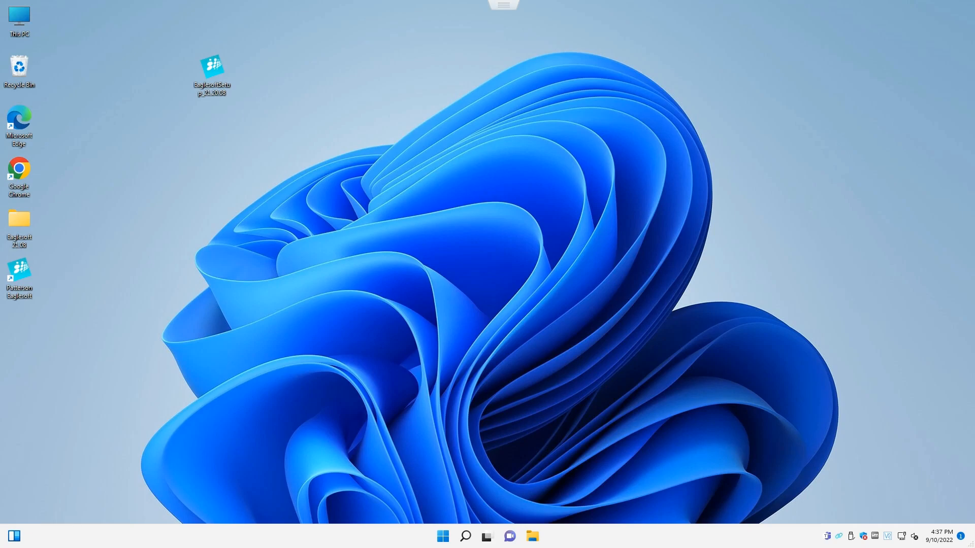
mouse_move(137, 326)
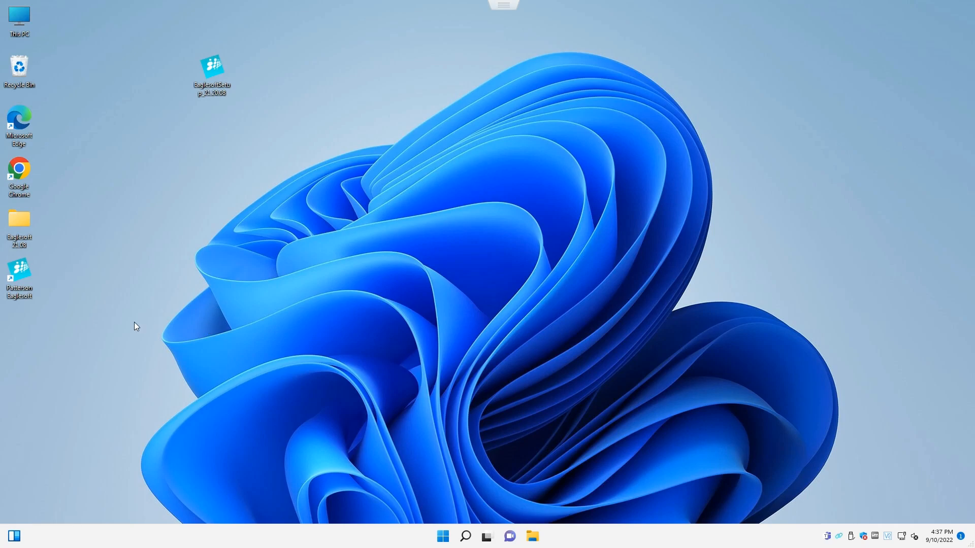
- Open the Patterson Eaglesoft shortcut's Properties on the Compatibility tab
right_click(19, 273)
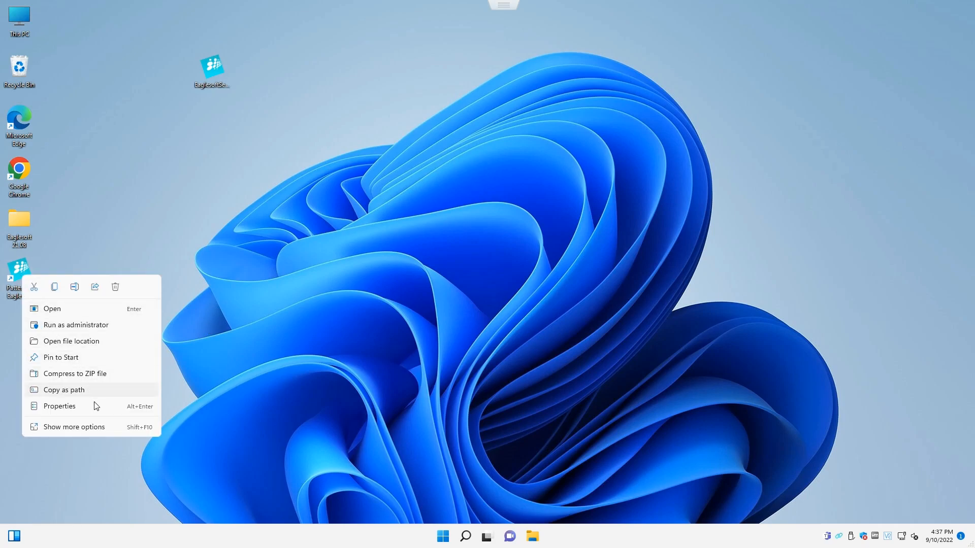
left_click(59, 406)
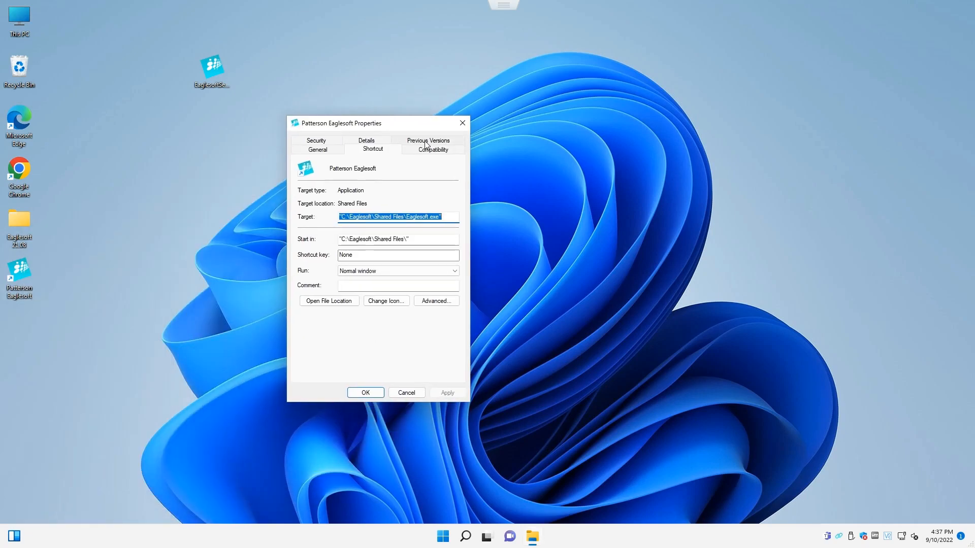
left_click(433, 149)
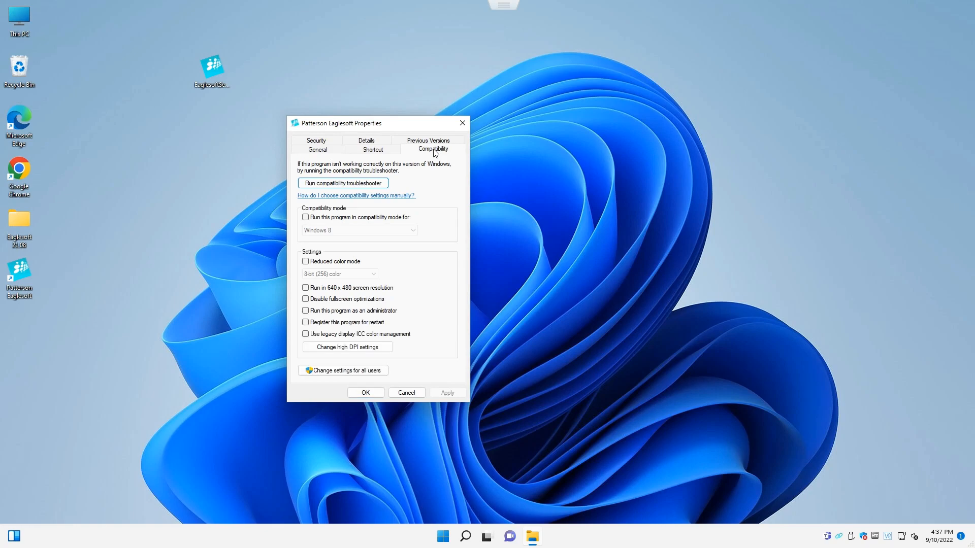
mouse_move(397, 381)
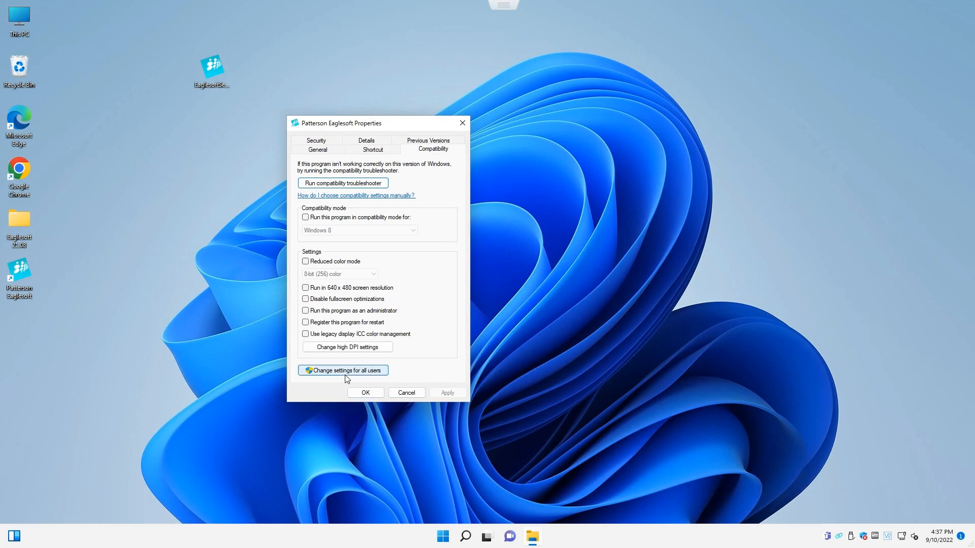
- Enable 'Run this program as an administrator' for all users and close the properties
left_click(343, 370)
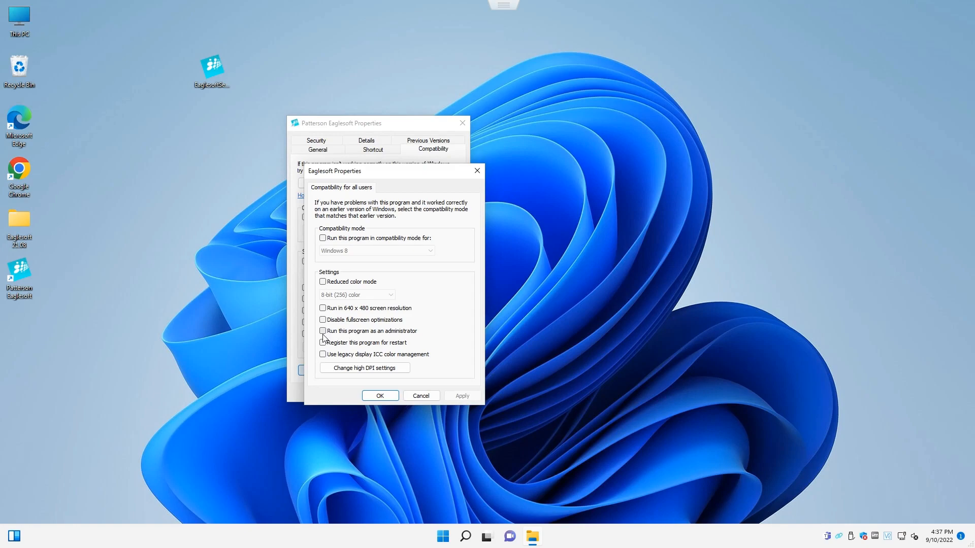
left_click(323, 330)
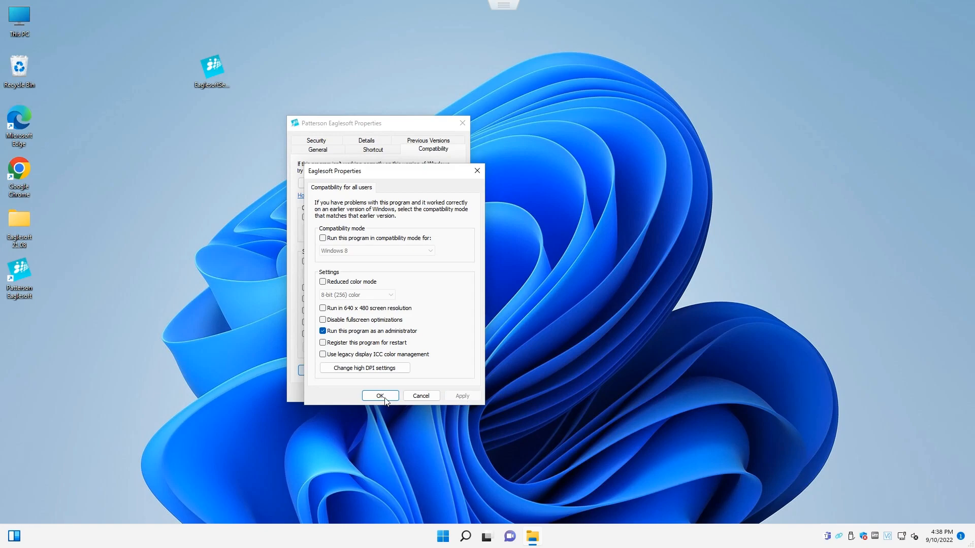
left_click(380, 396)
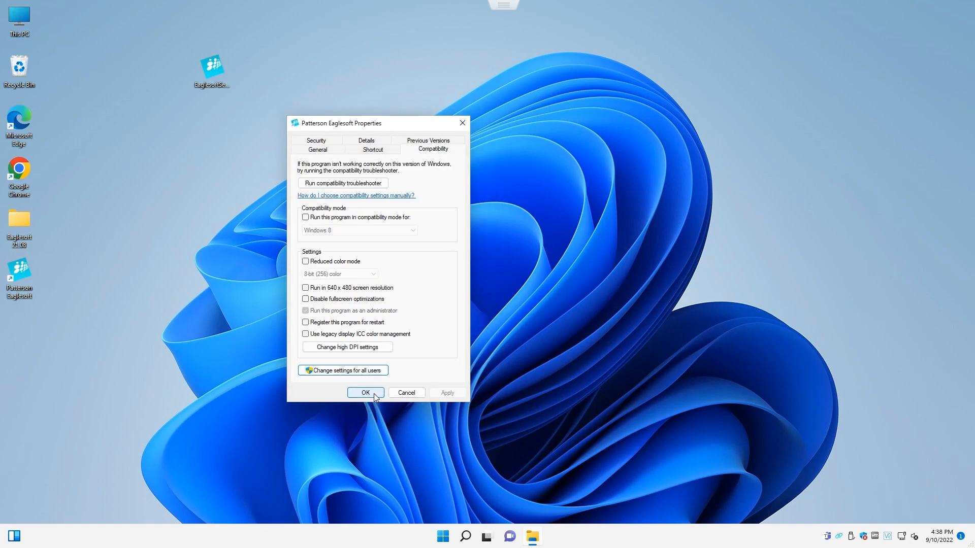
left_click(365, 392)
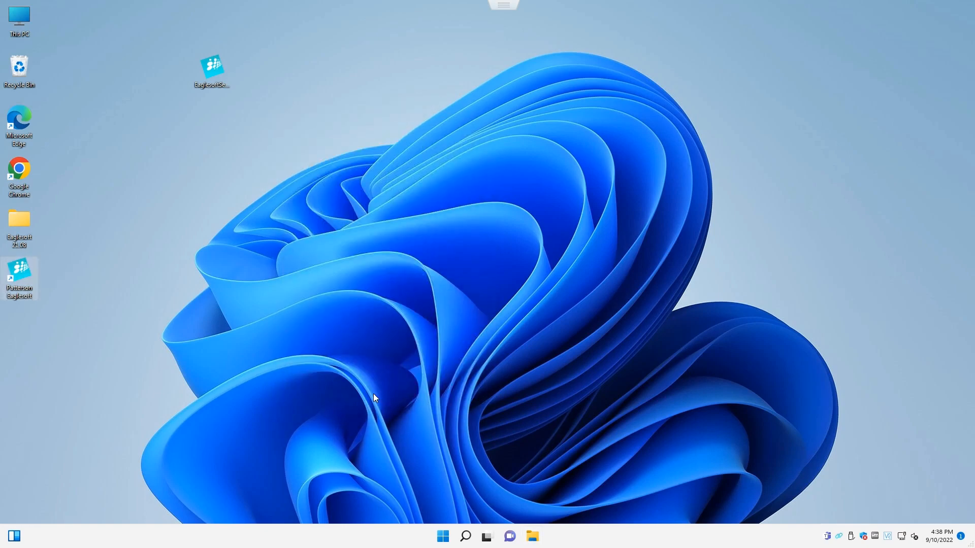